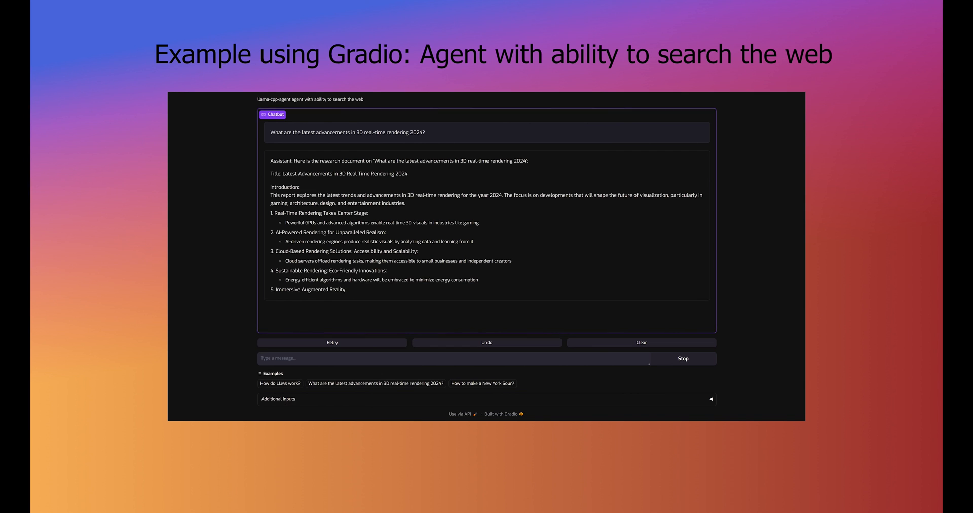
{"action": "scroll", "scroll_direction": "down", "scroll_amount": 3}
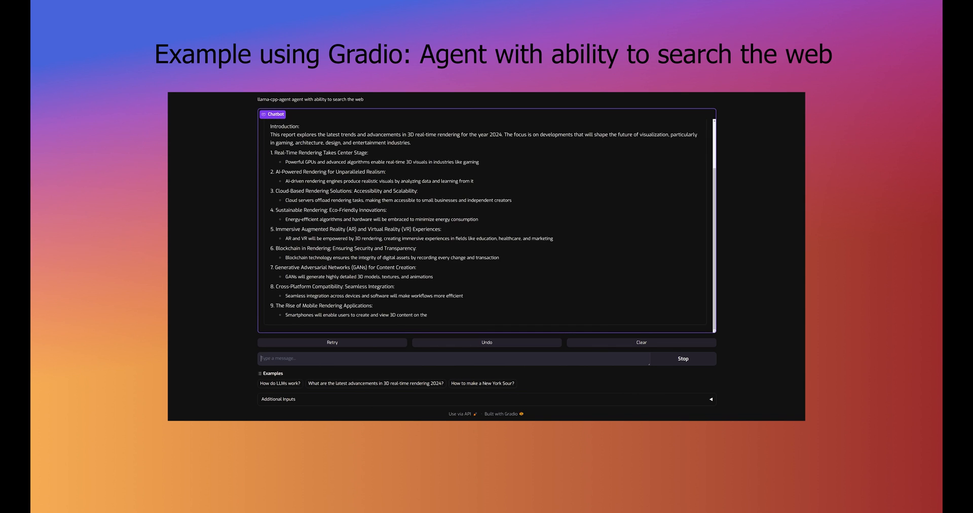
{"action": "scroll", "scroll_direction": "down", "scroll_amount": 3}
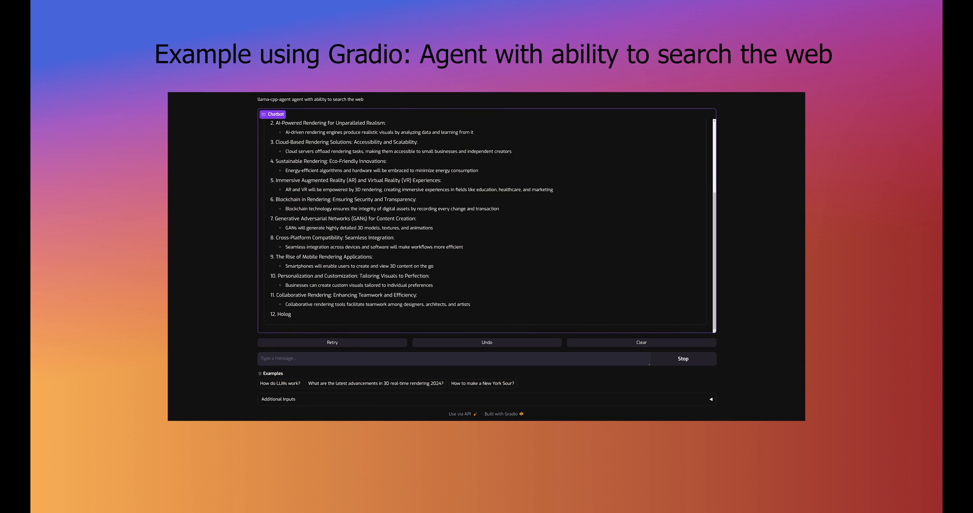